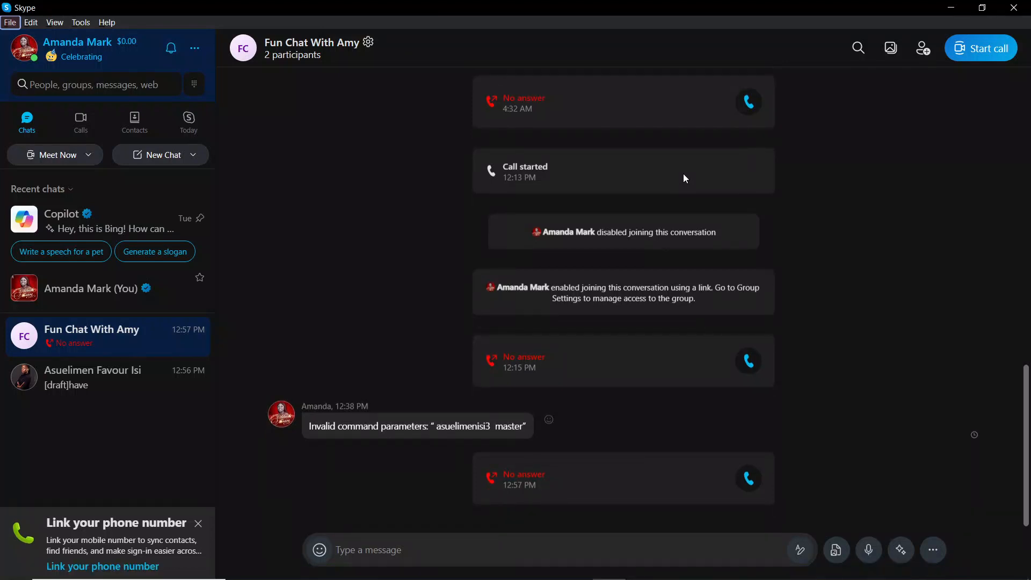
mouse_move(659, 261)
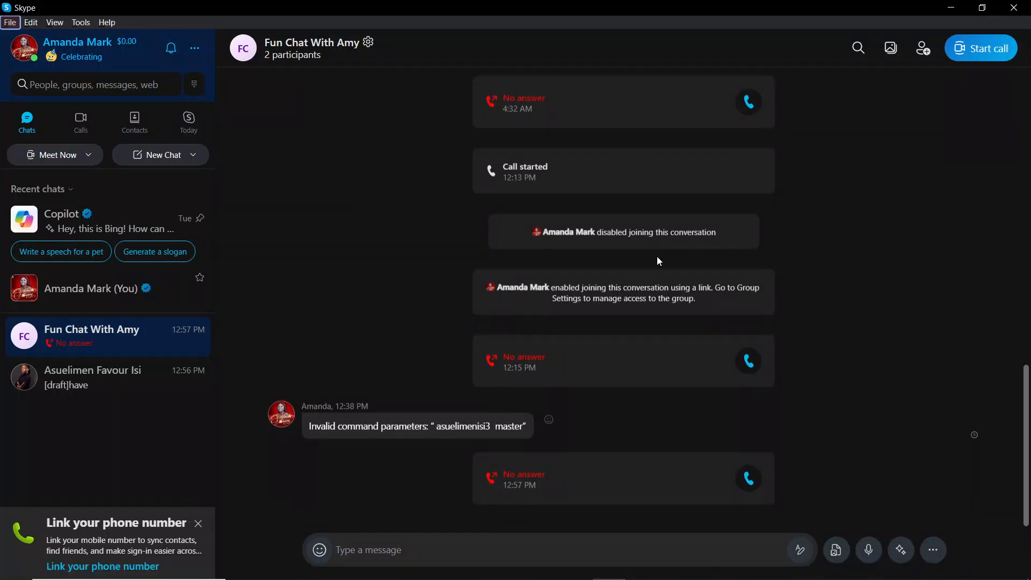
mouse_move(663, 262)
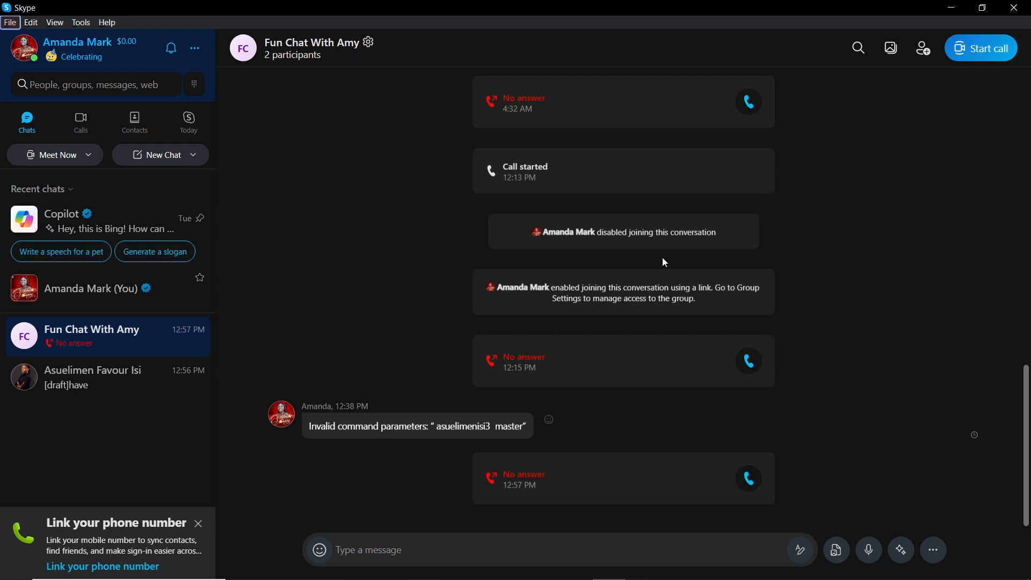
mouse_move(828, 365)
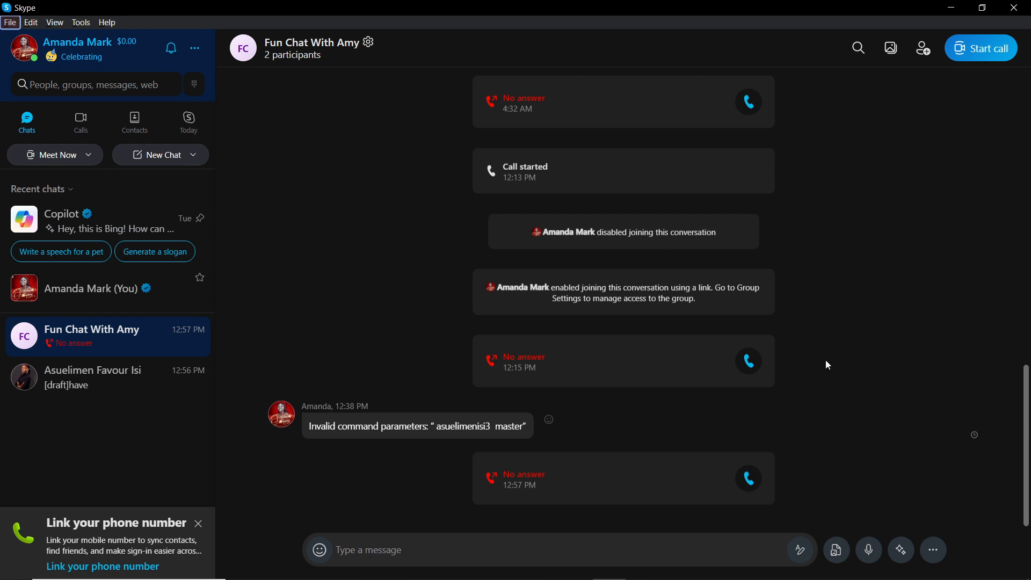
mouse_move(936, 324)
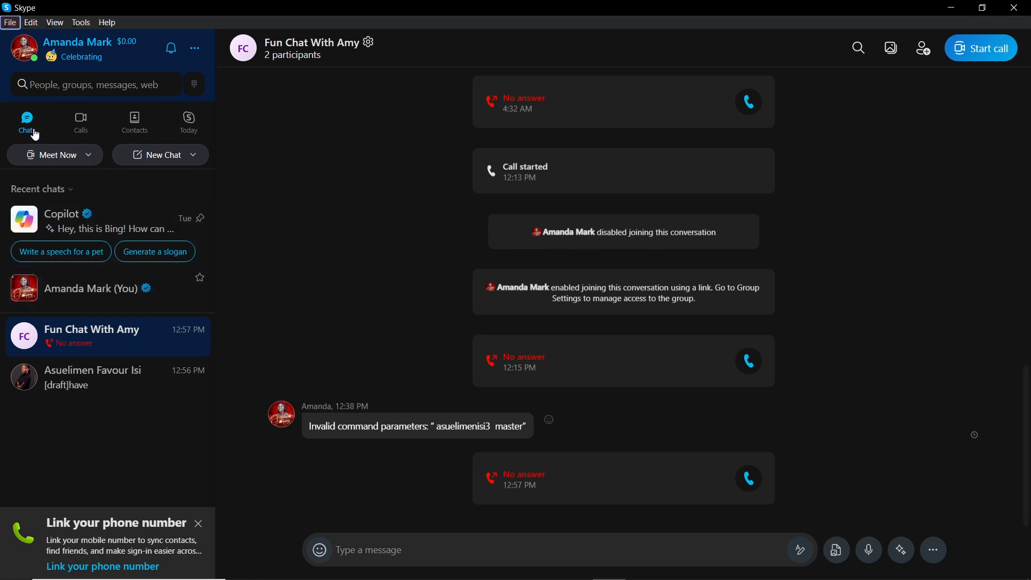
mouse_move(81, 385)
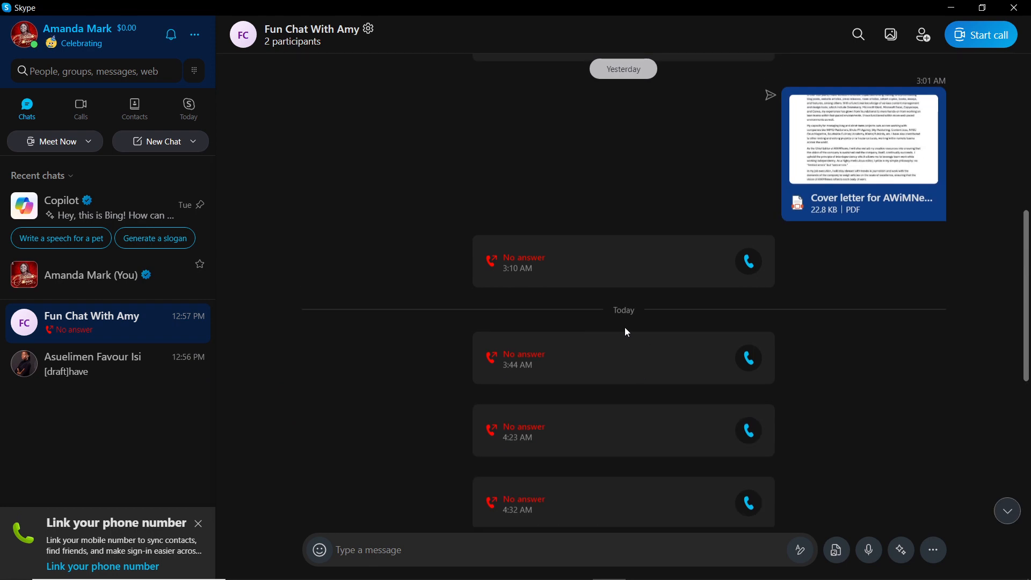
scroll("down", 3)
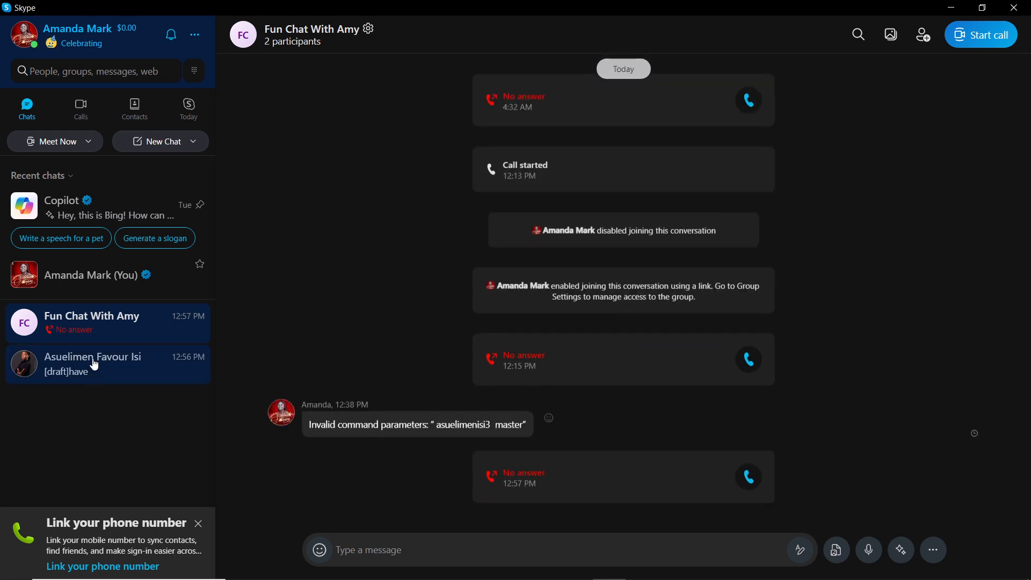
left_click(93, 363)
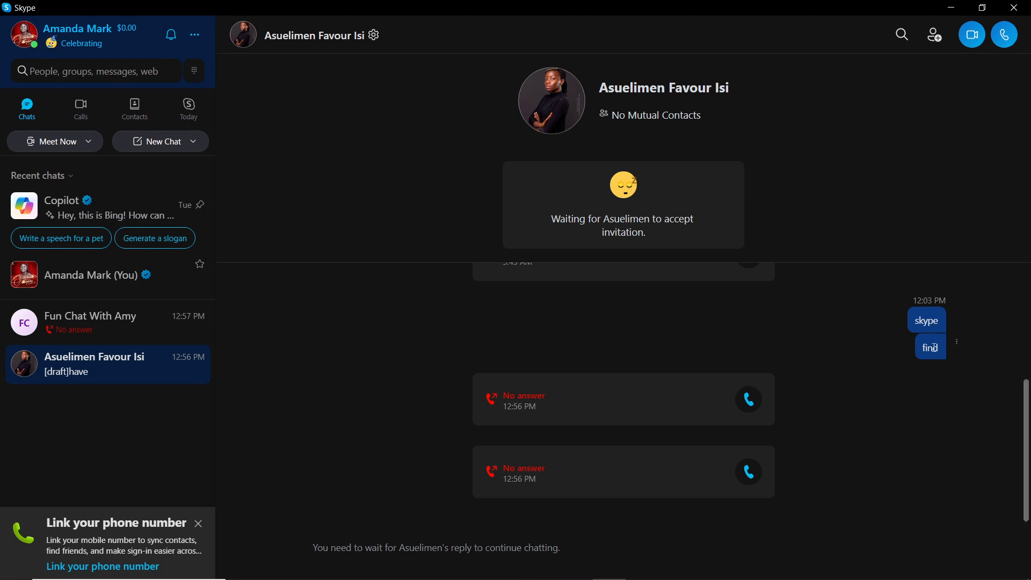
right_click(930, 346)
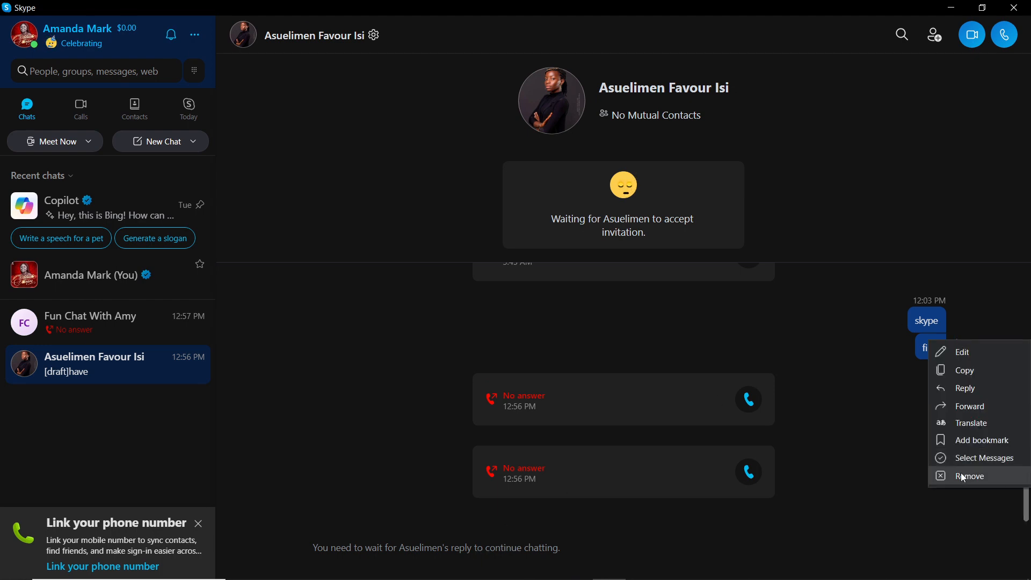
left_click(969, 476)
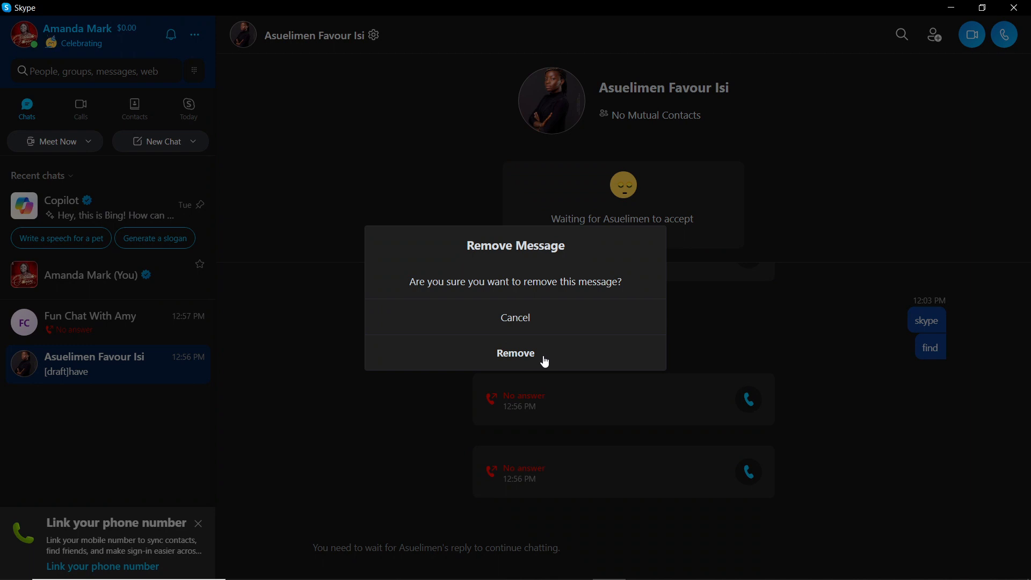
left_click(516, 353)
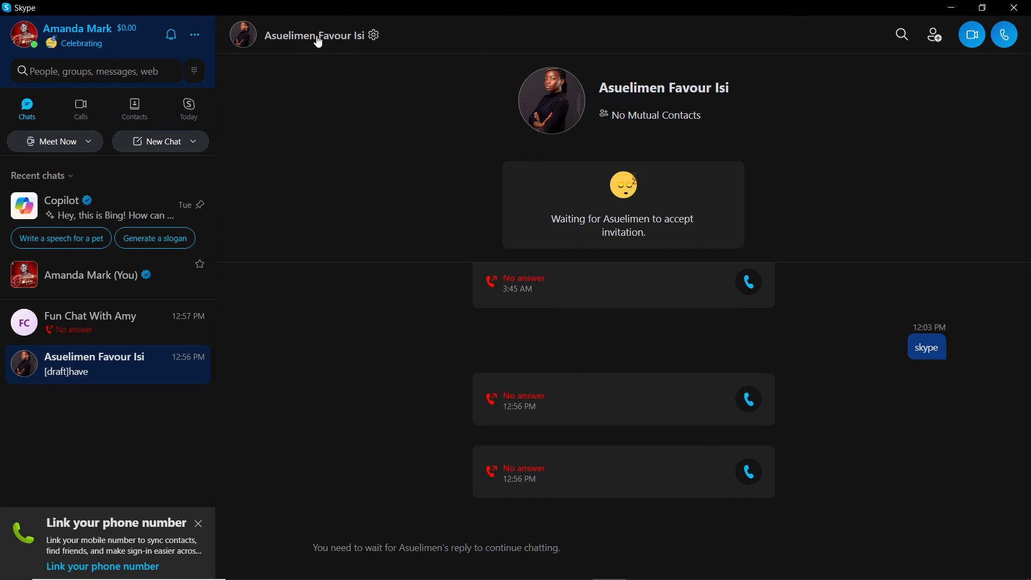
left_click(310, 34)
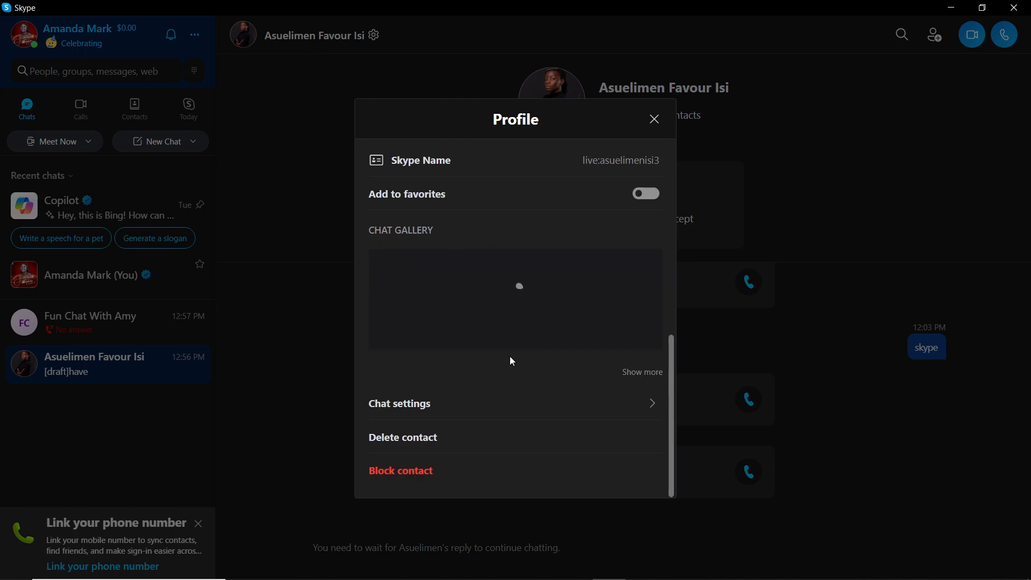
left_click(401, 471)
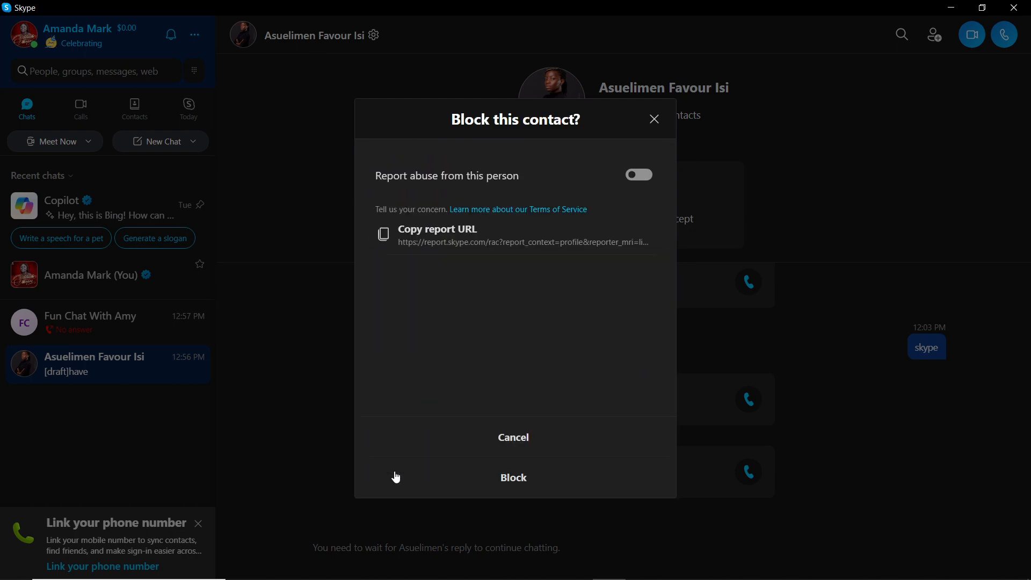
mouse_move(523, 479)
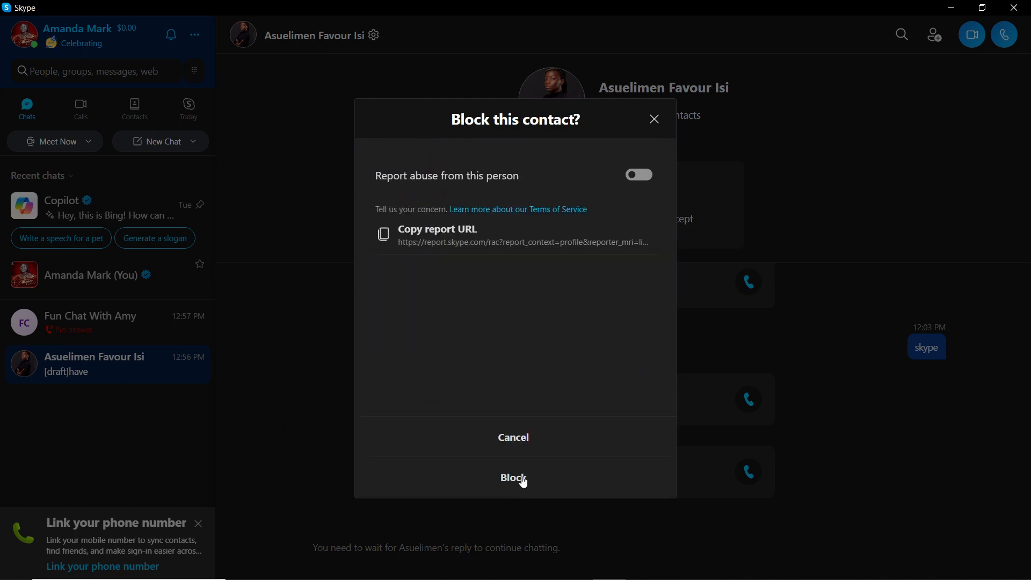
left_click(514, 477)
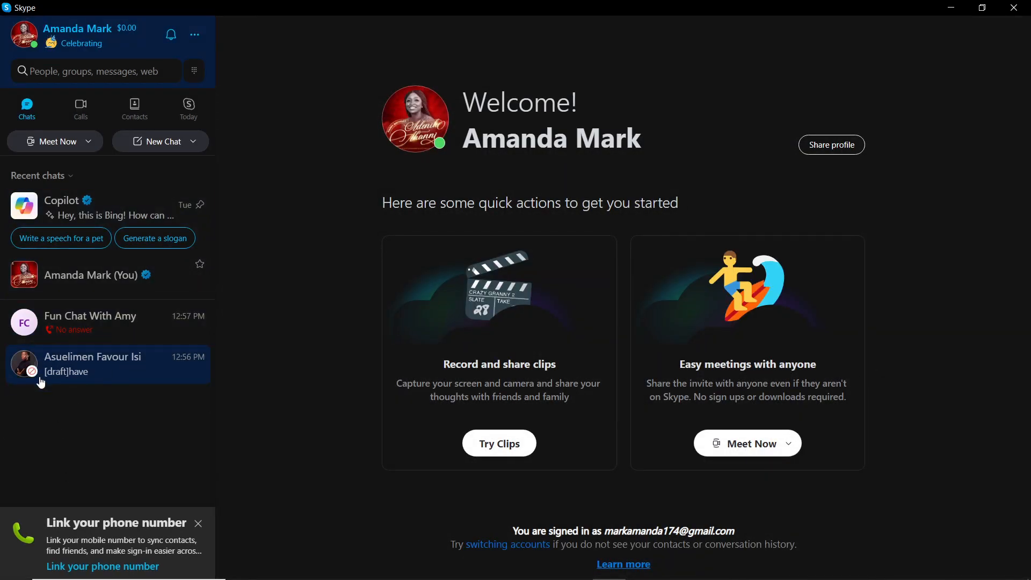
mouse_move(59, 374)
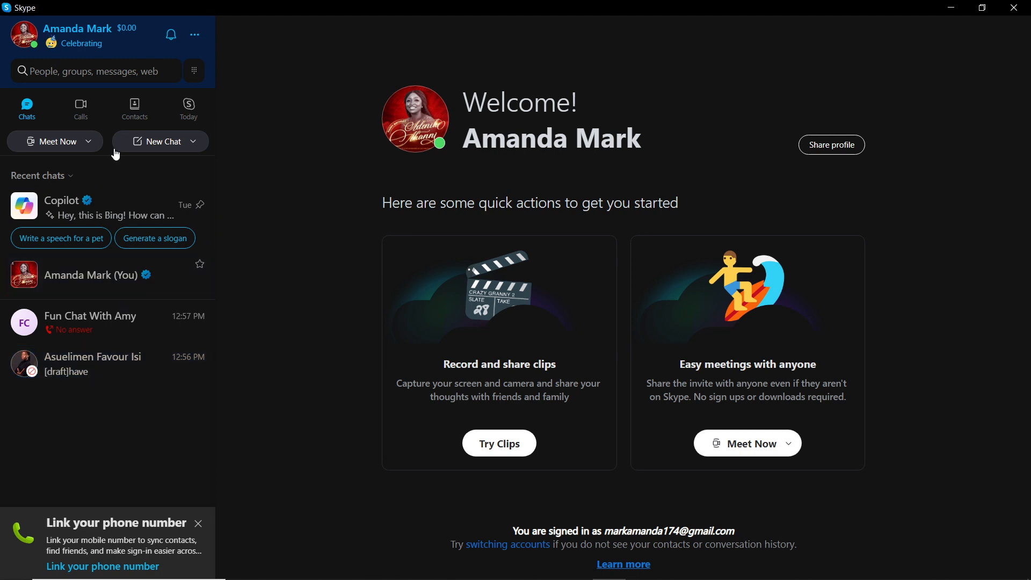
left_click(134, 108)
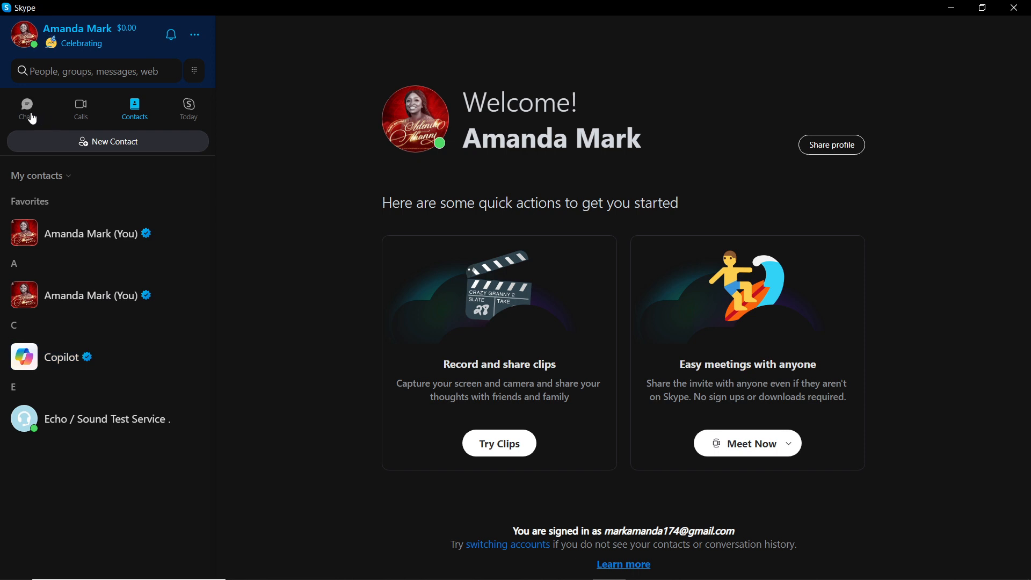
left_click(27, 108)
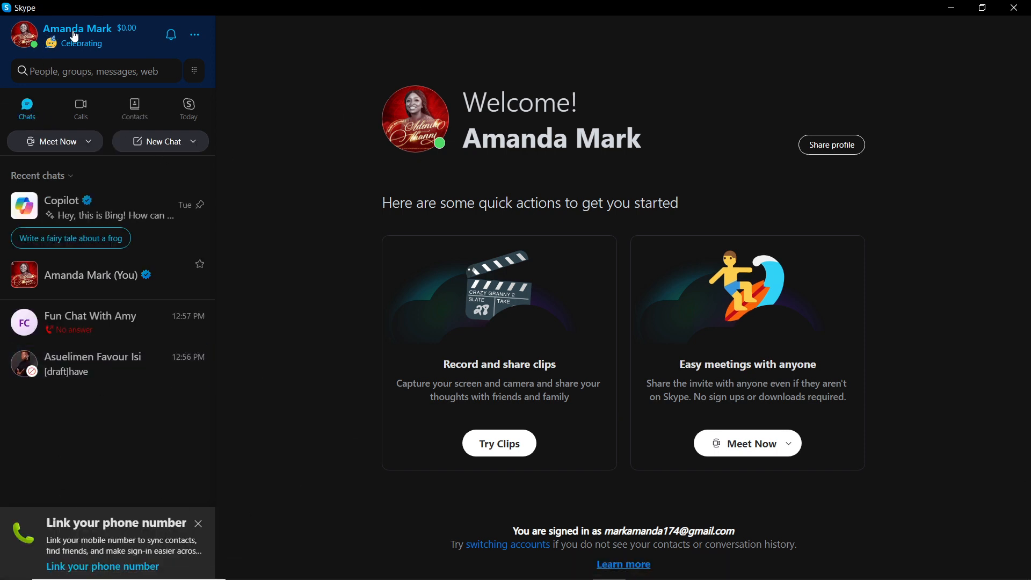
left_click(77, 29)
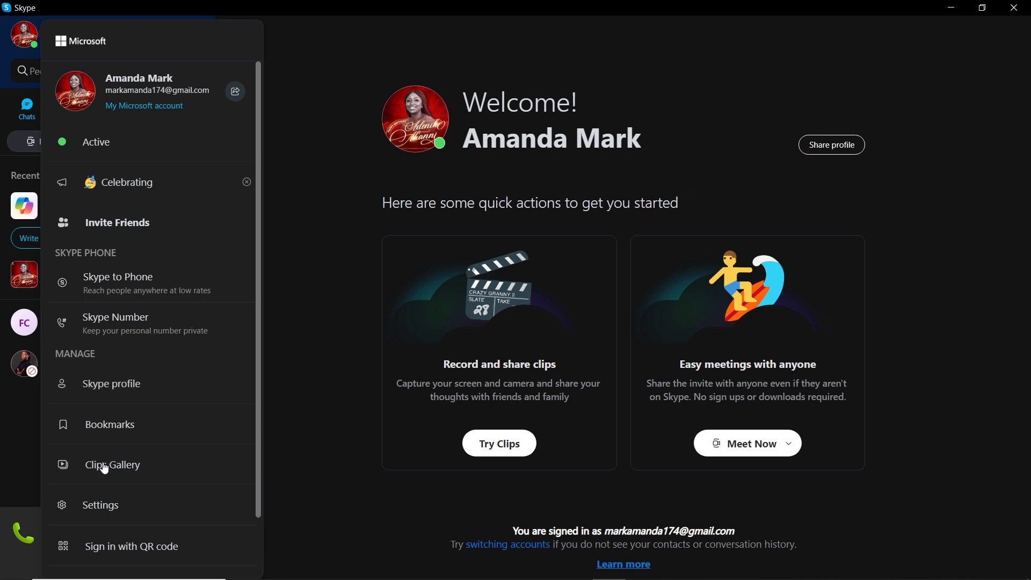
Open Skype Settings and go to its Contacts page.
left_click(113, 465)
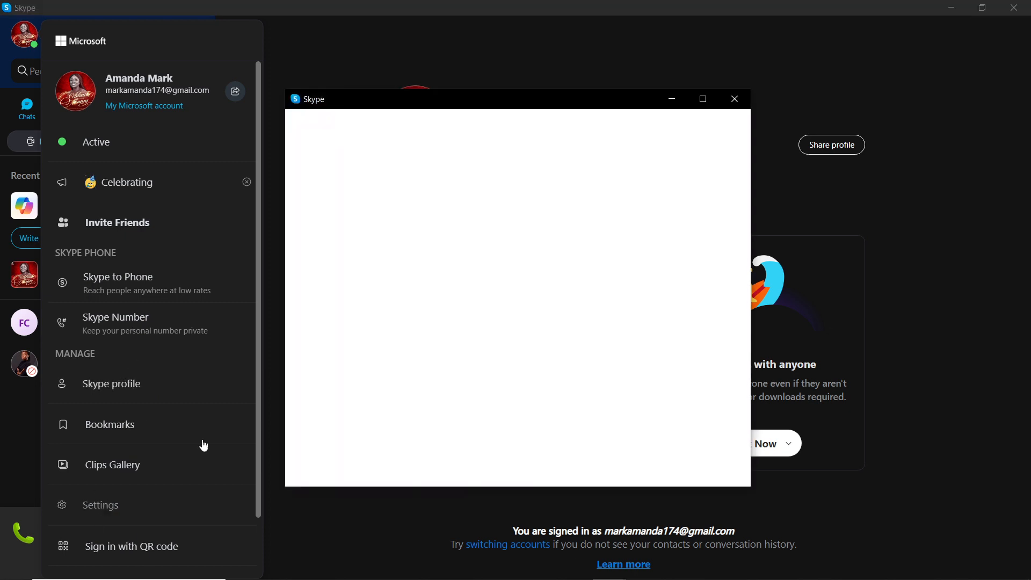
left_click(100, 505)
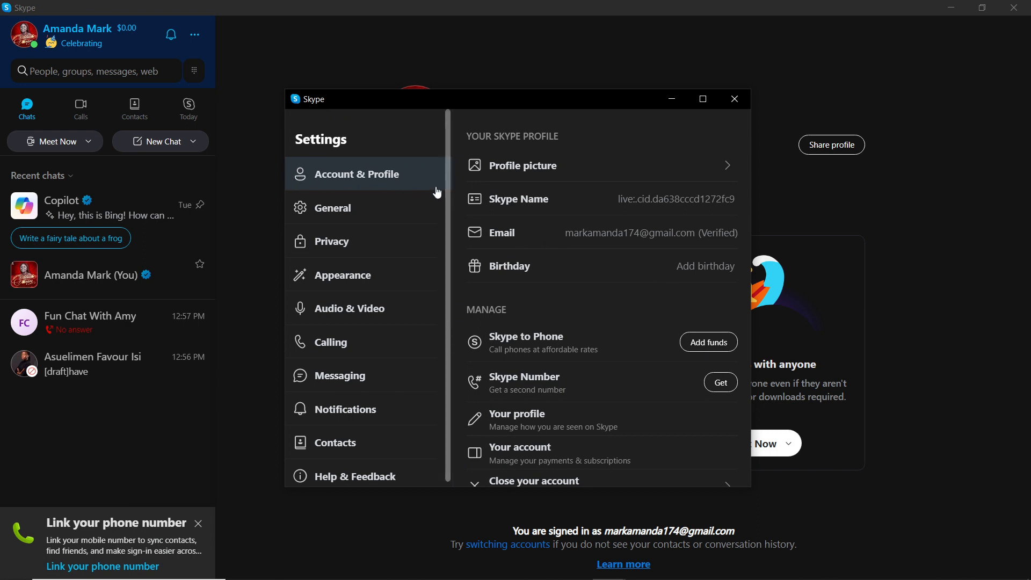
mouse_move(284, 279)
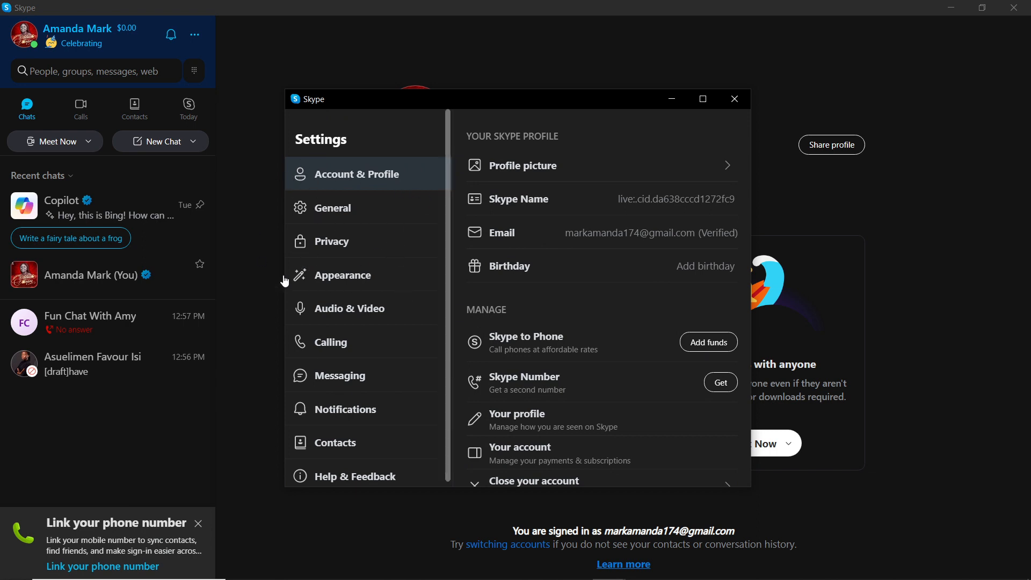
mouse_move(320, 398)
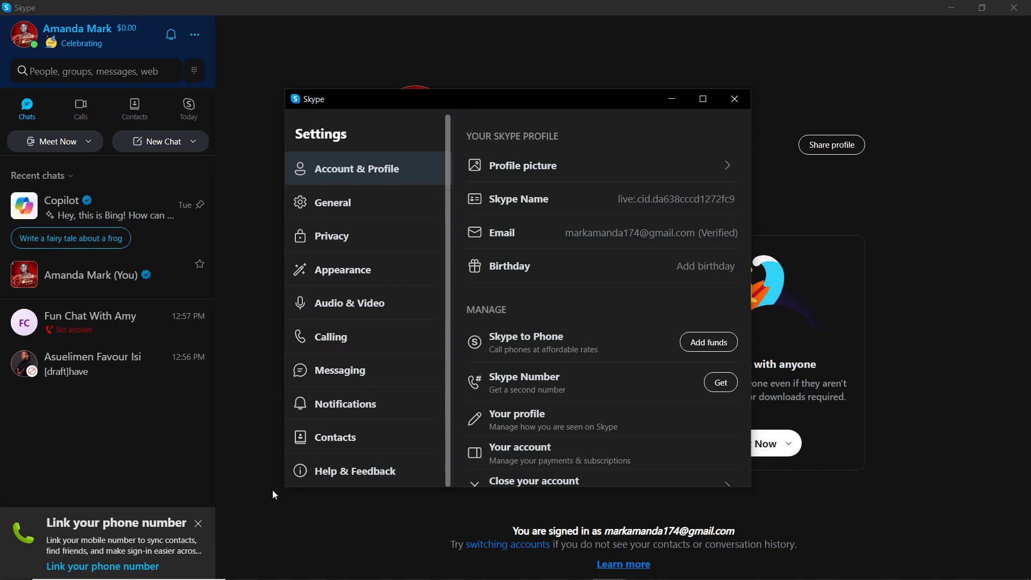
mouse_move(334, 443)
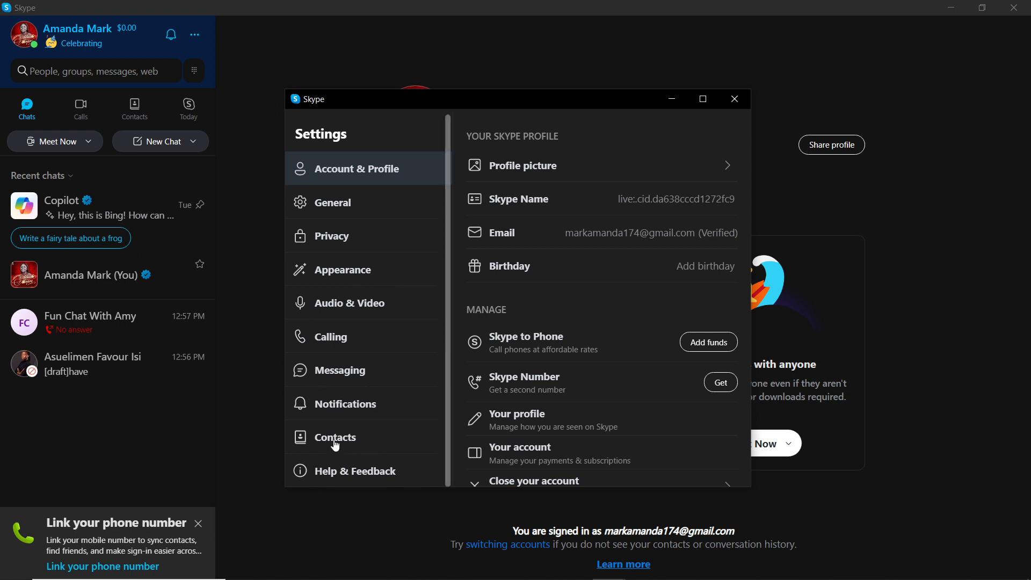
left_click(335, 437)
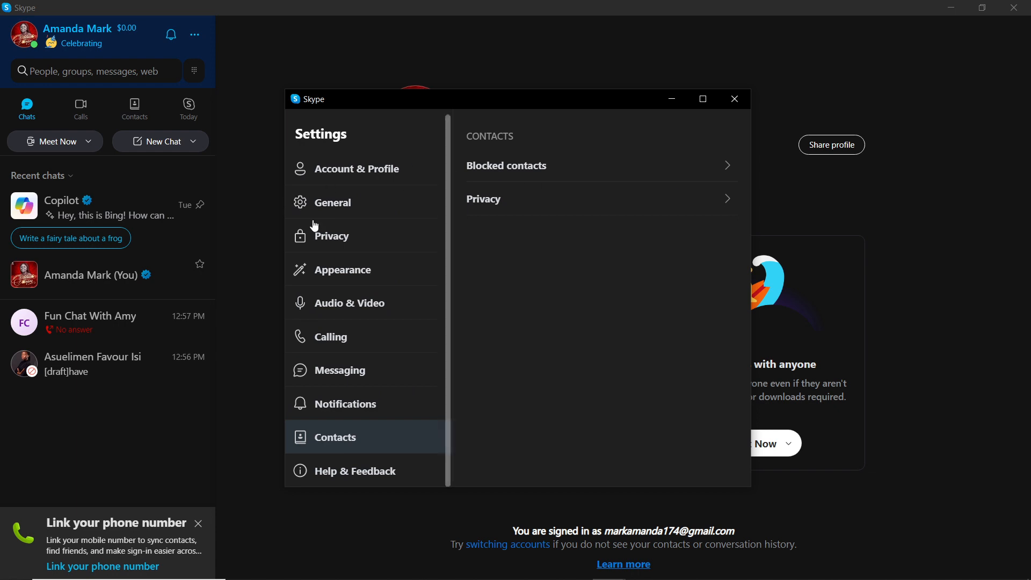
mouse_move(508, 193)
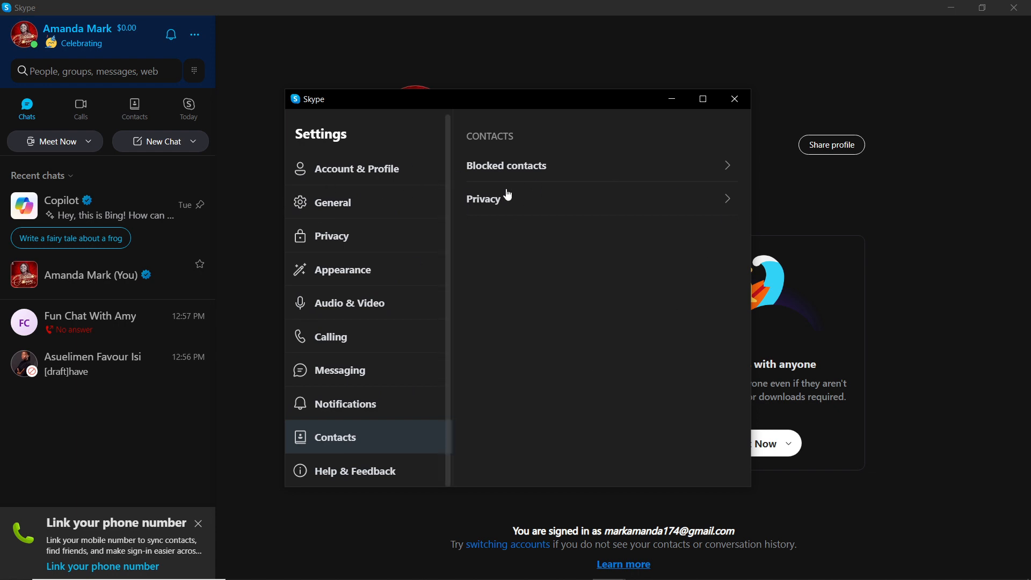
mouse_move(564, 165)
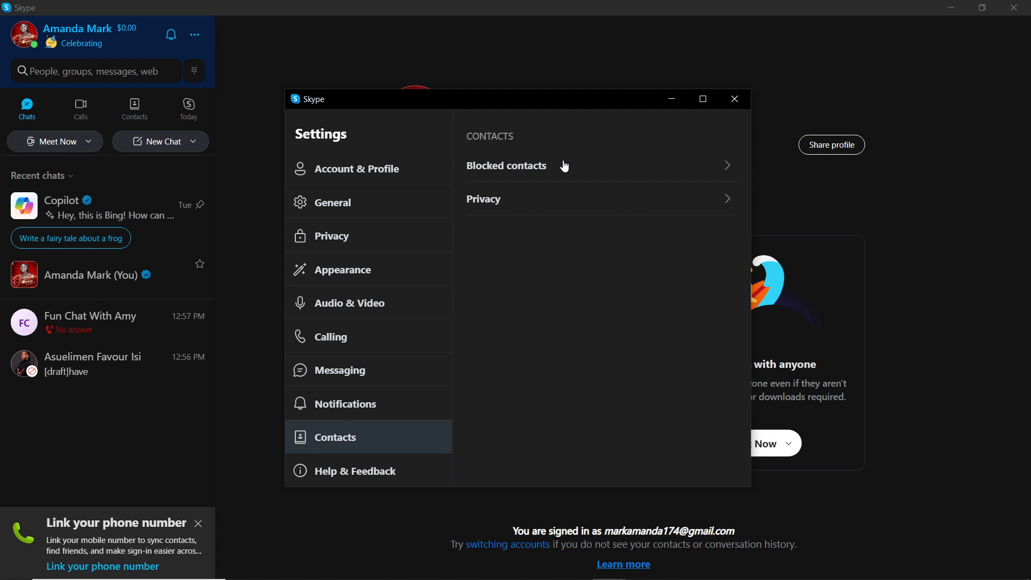
left_click(506, 165)
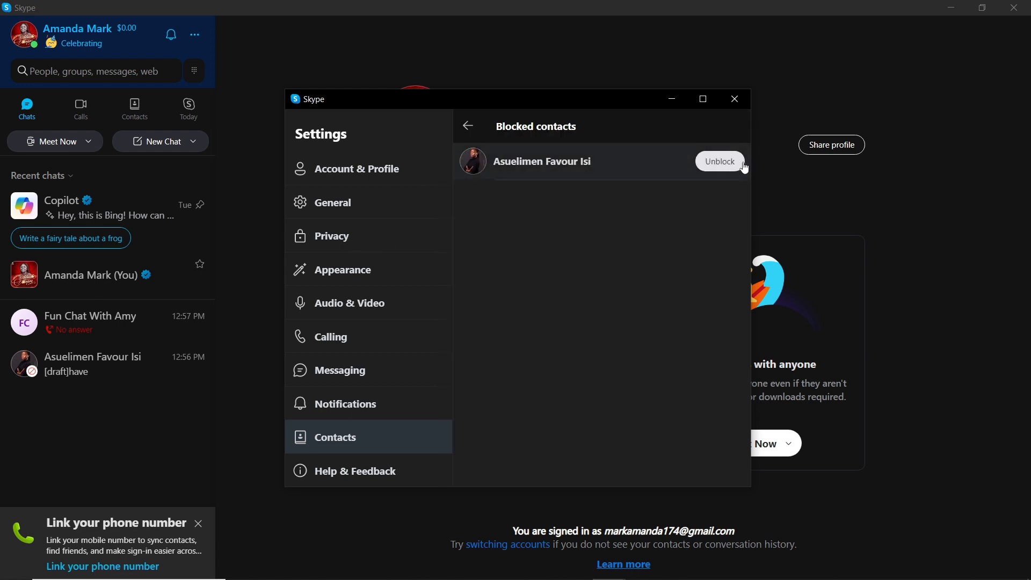
mouse_move(751, 162)
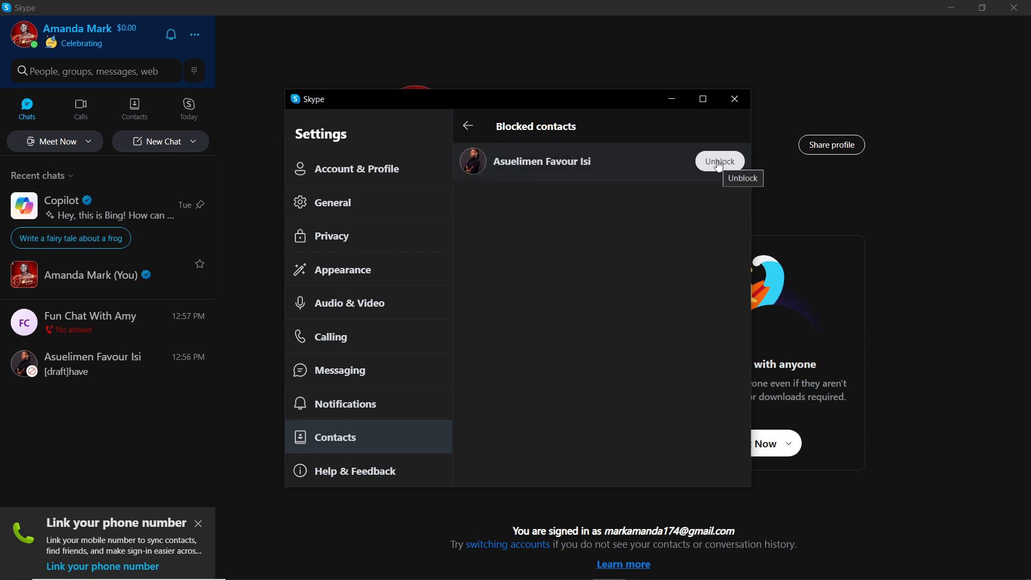
left_click(720, 161)
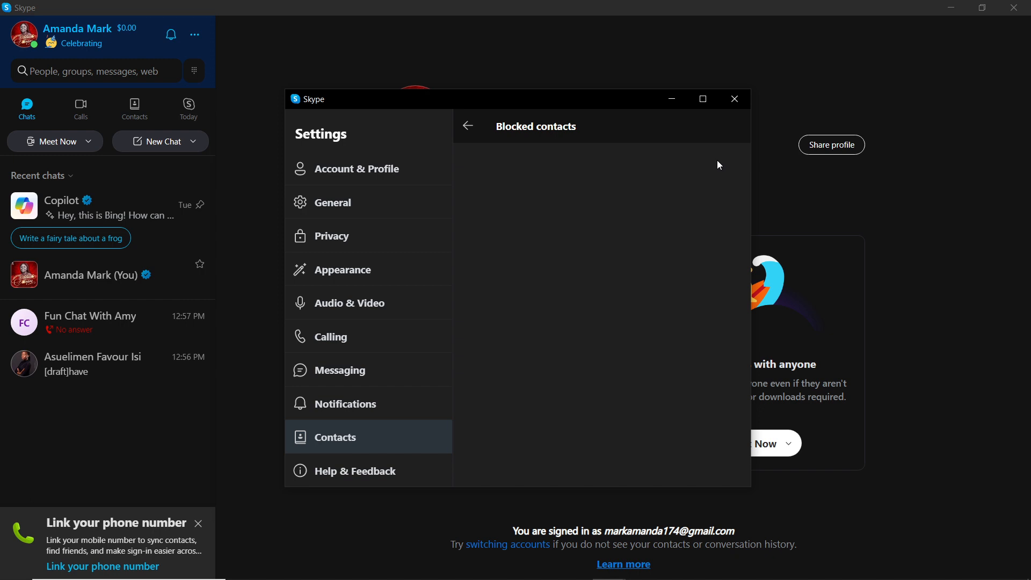
mouse_move(314, 151)
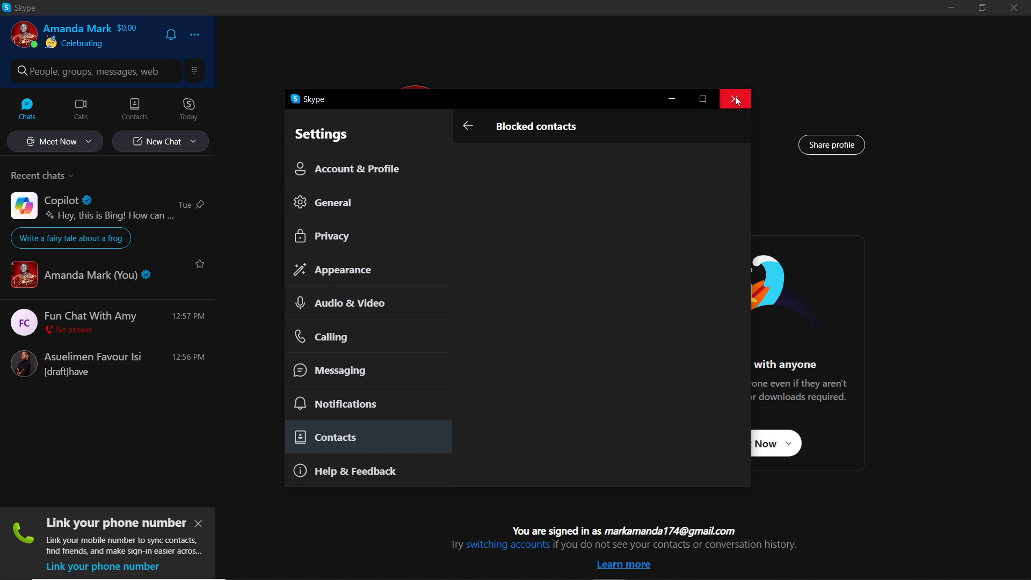
left_click(734, 99)
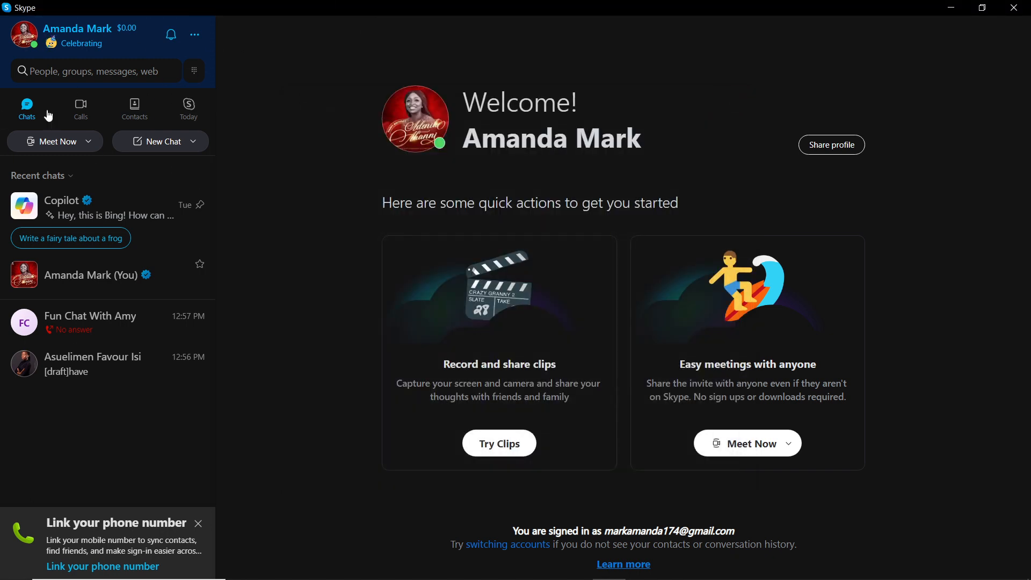
mouse_move(171, 116)
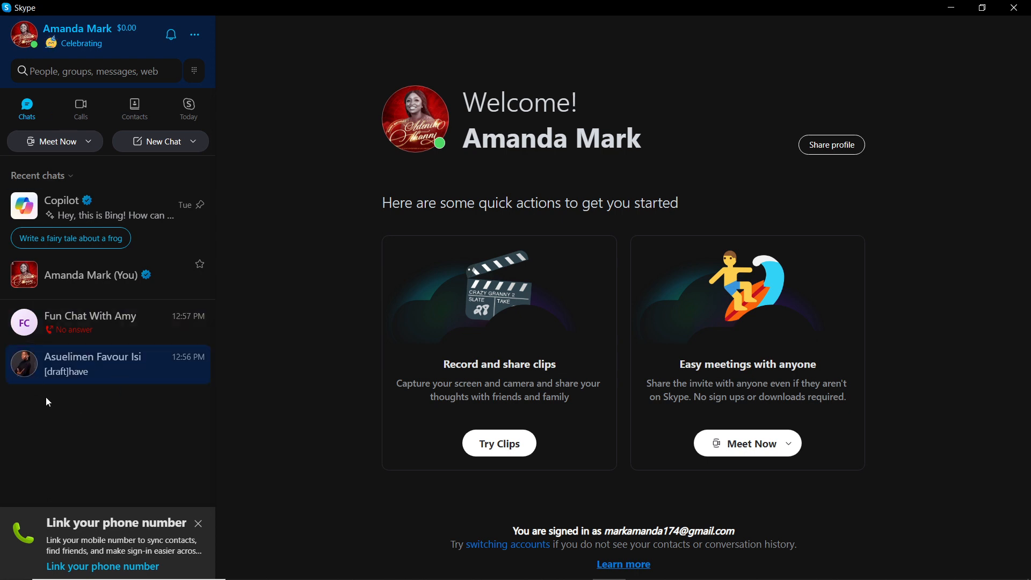
mouse_move(72, 357)
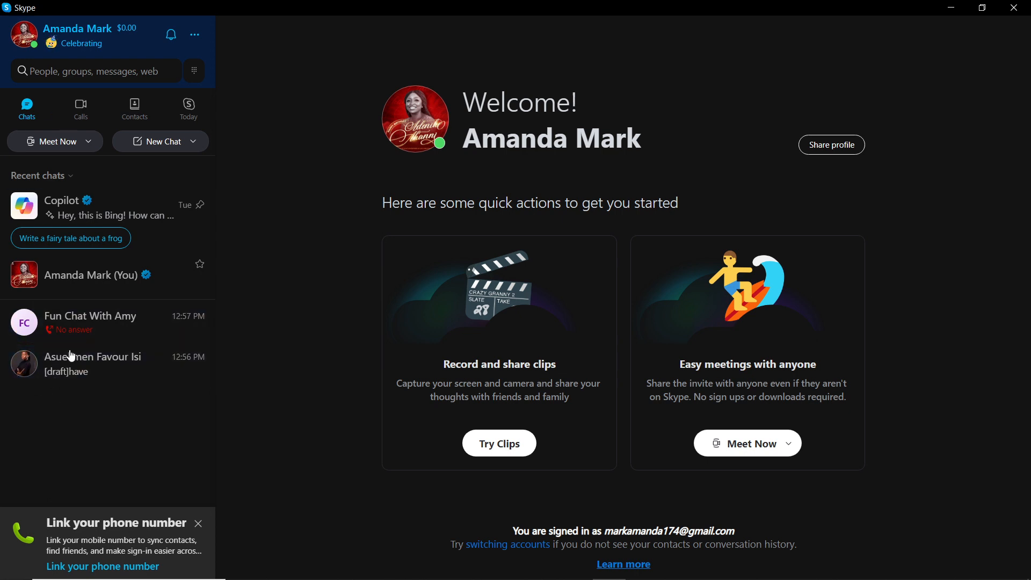
left_click(93, 363)
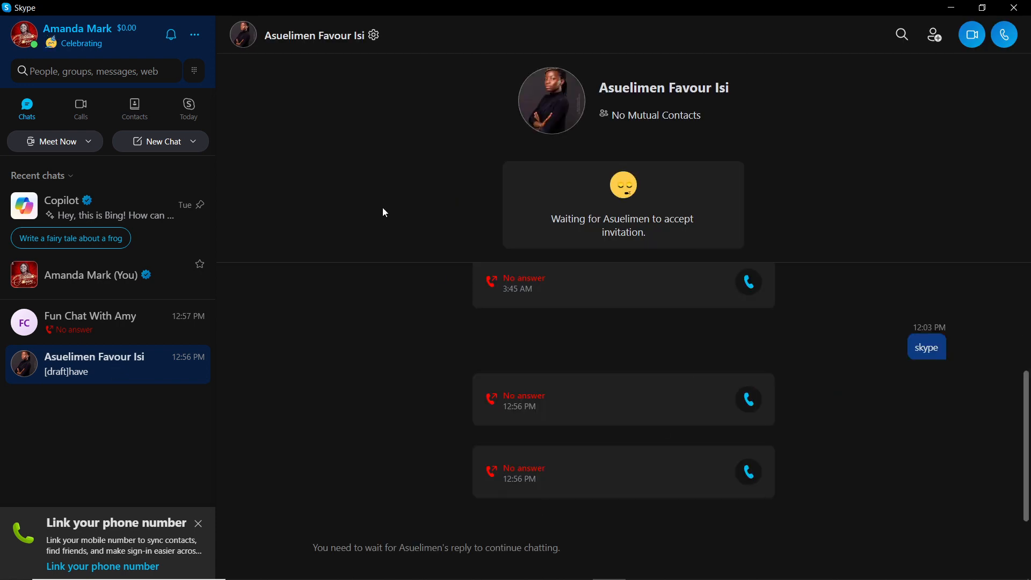
mouse_move(808, 534)
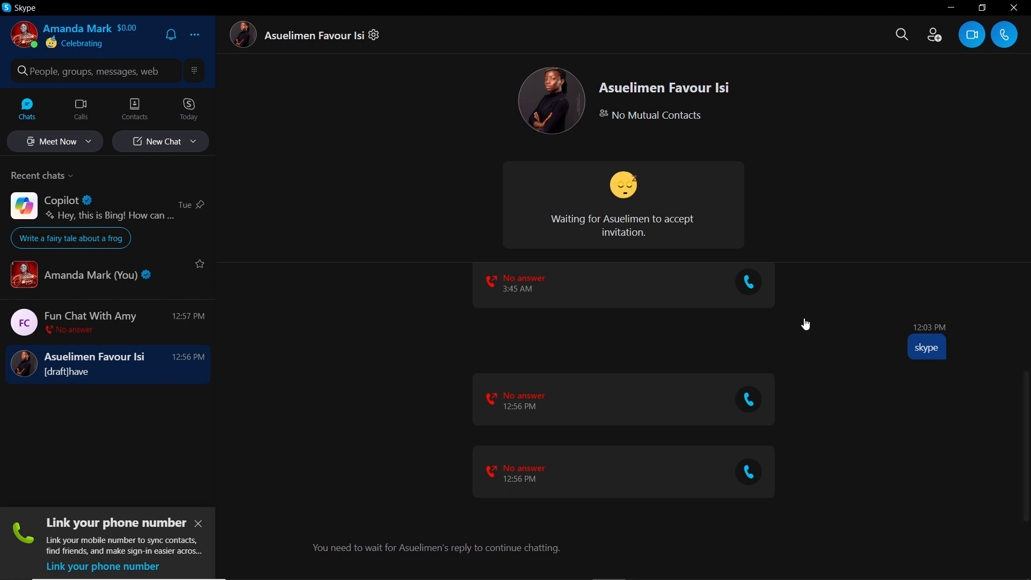
mouse_move(352, 177)
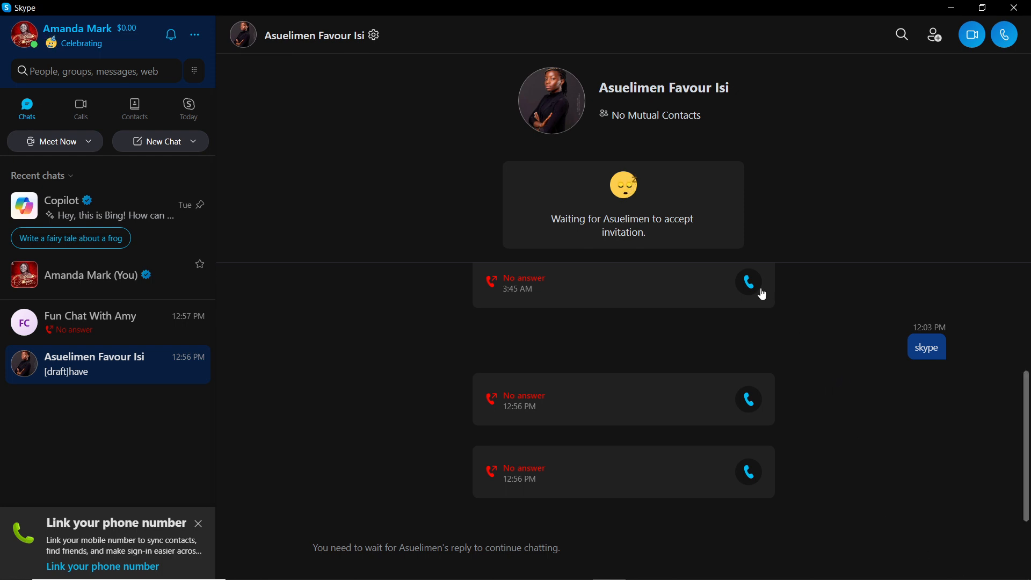
mouse_move(560, 418)
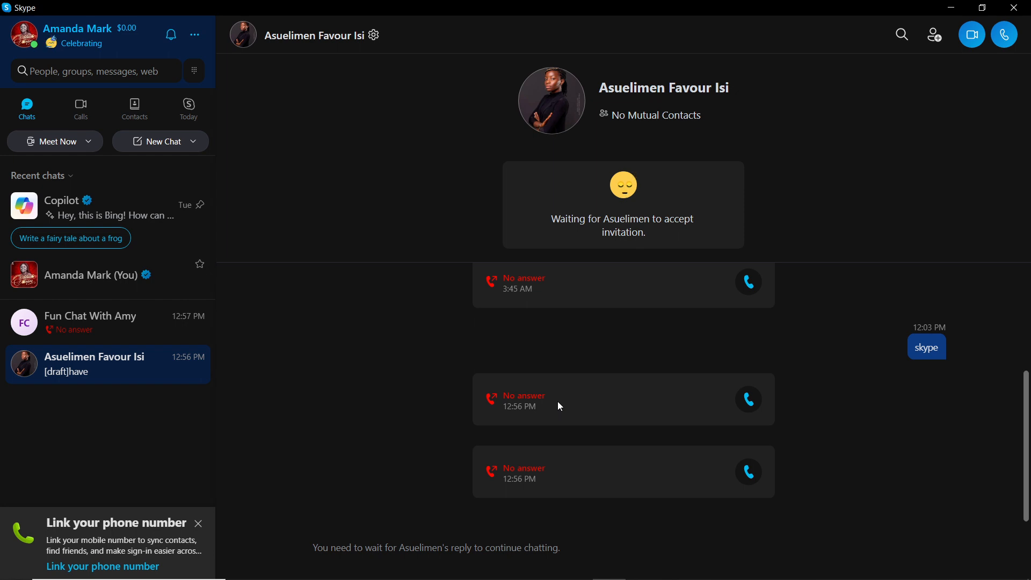
mouse_move(685, 391)
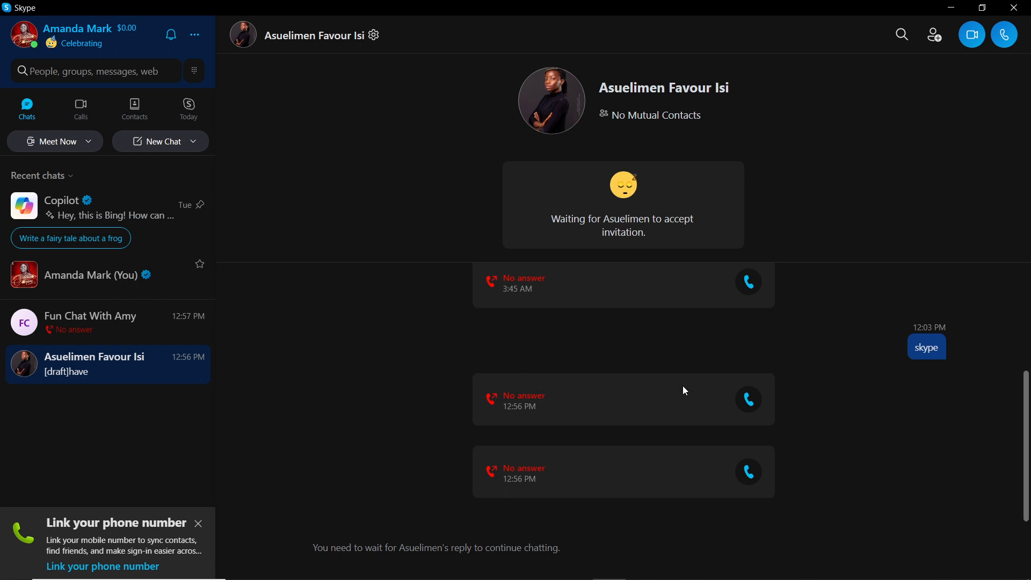
mouse_move(678, 383)
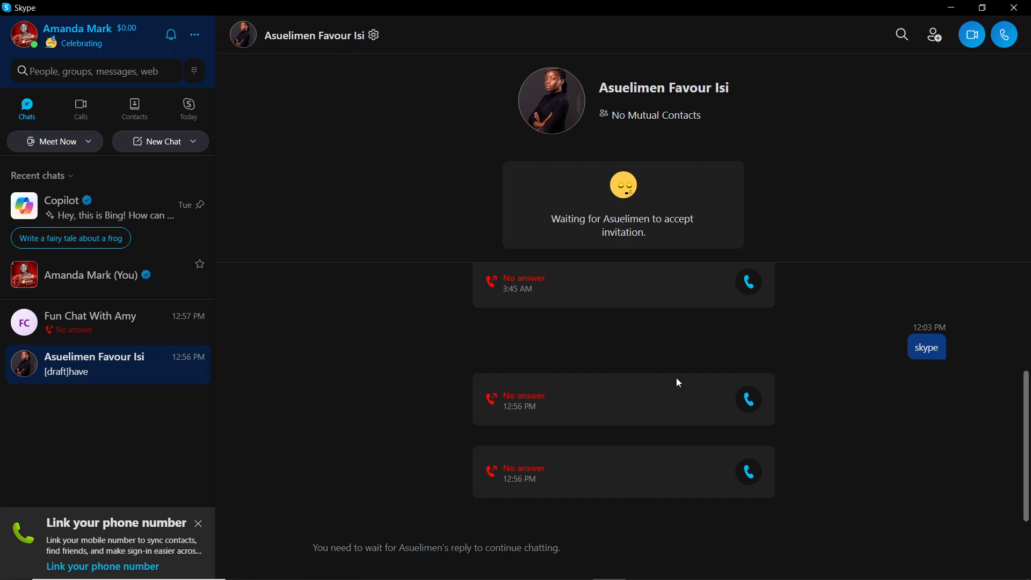